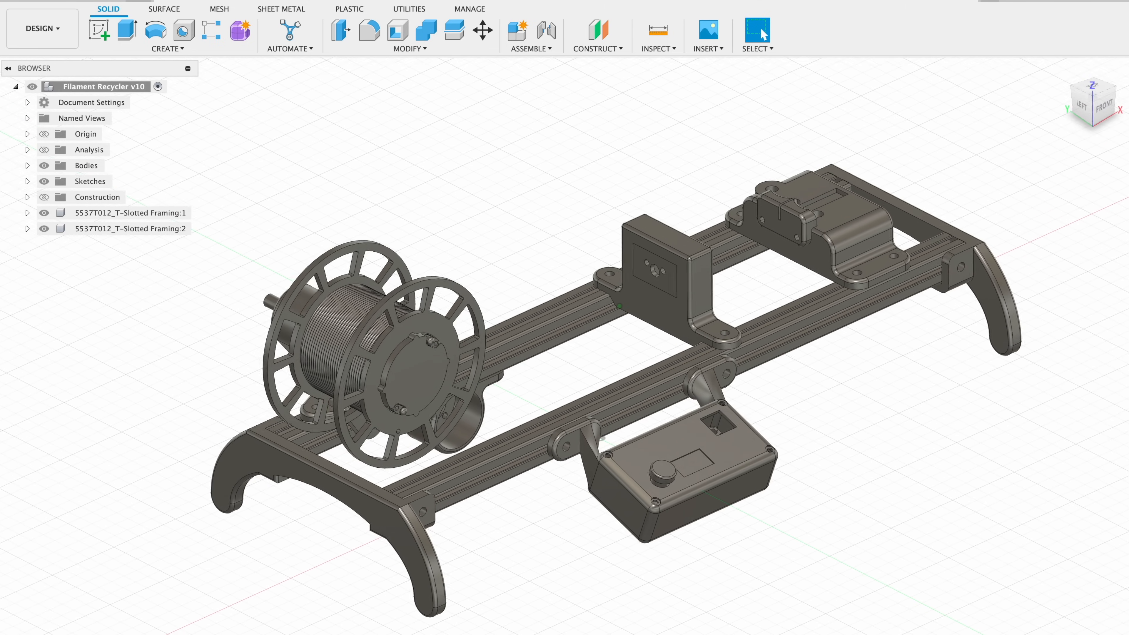
Step: Adjust the view while checking the compiled test sketch output
drag(648, 324, 612, 303)
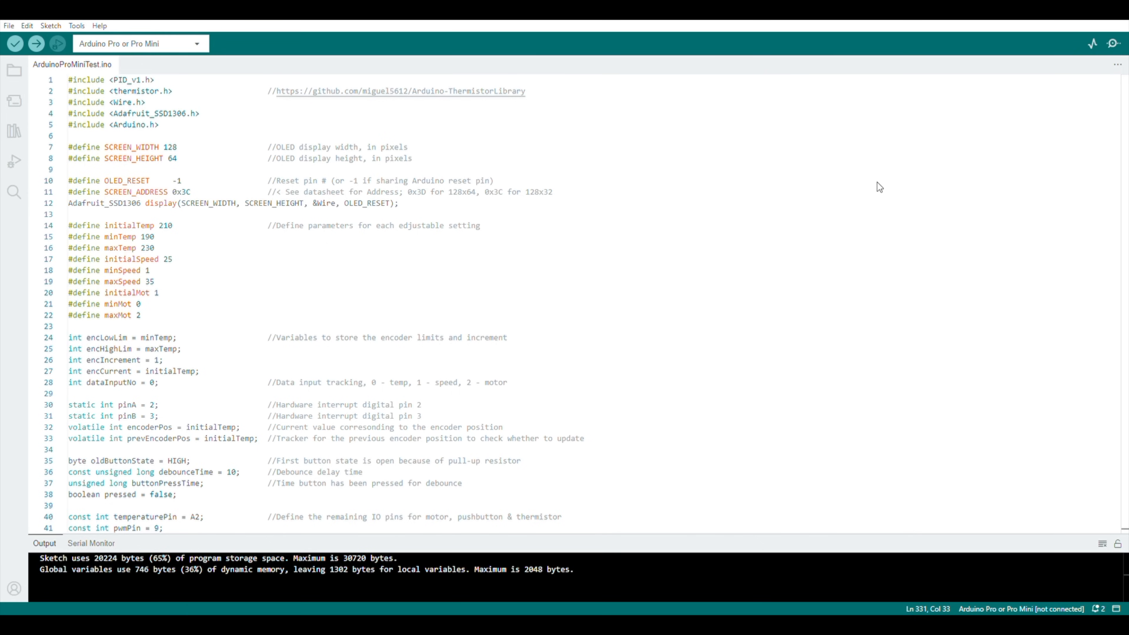
mouse_move(849, 187)
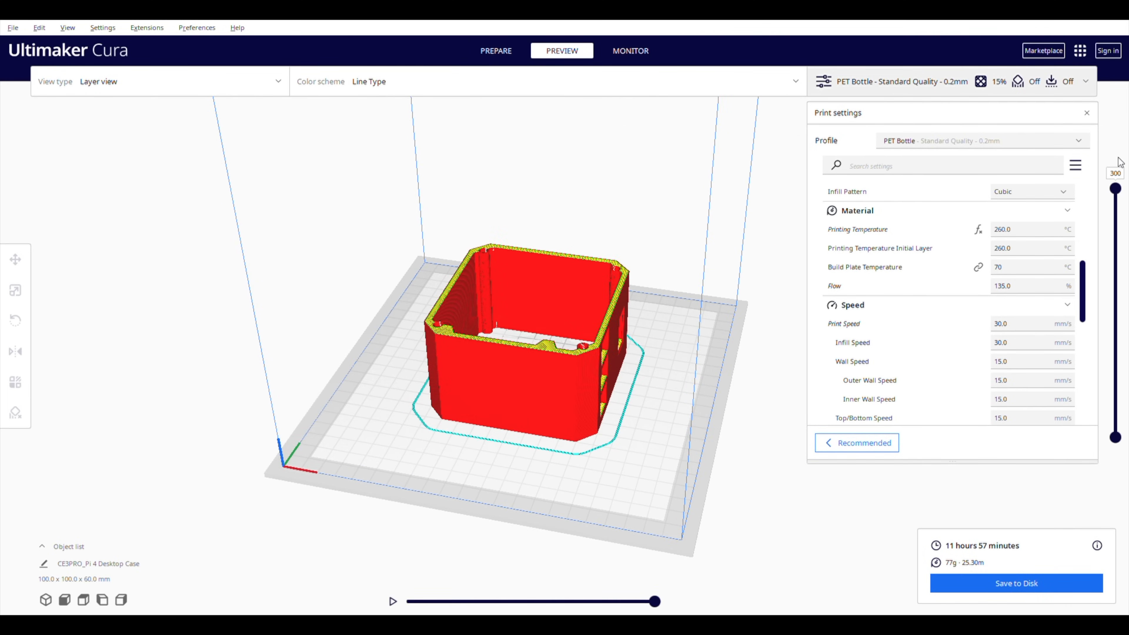
Step: Scrub the layer slider down to layer 1 and back up to the top layer 276
drag(1116, 189, 1115, 294)
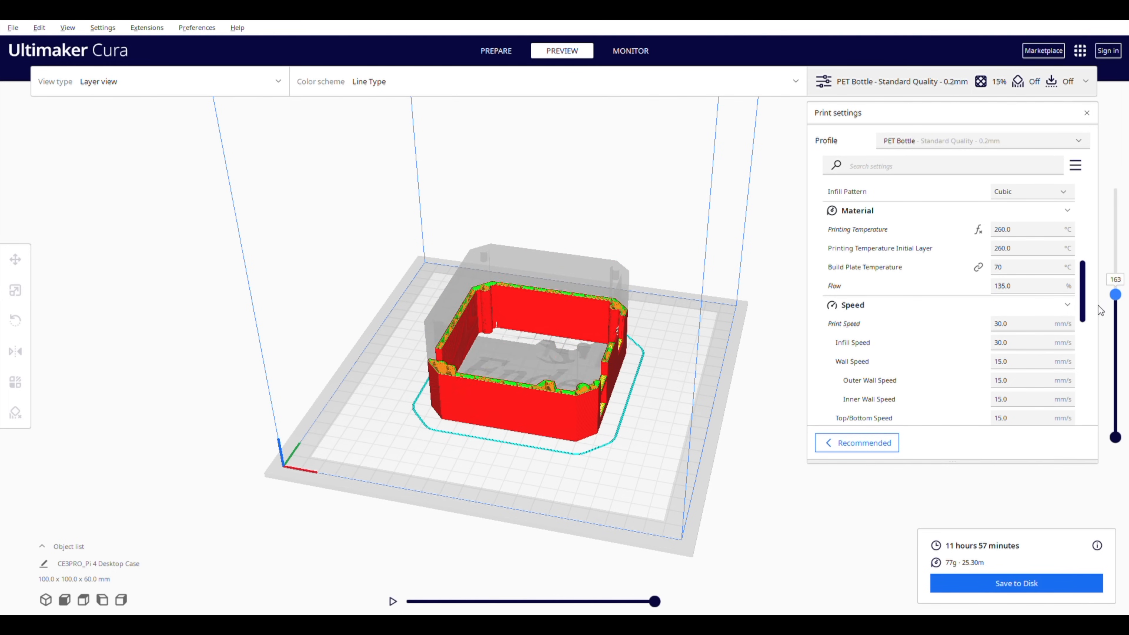
drag(1115, 294, 1116, 419)
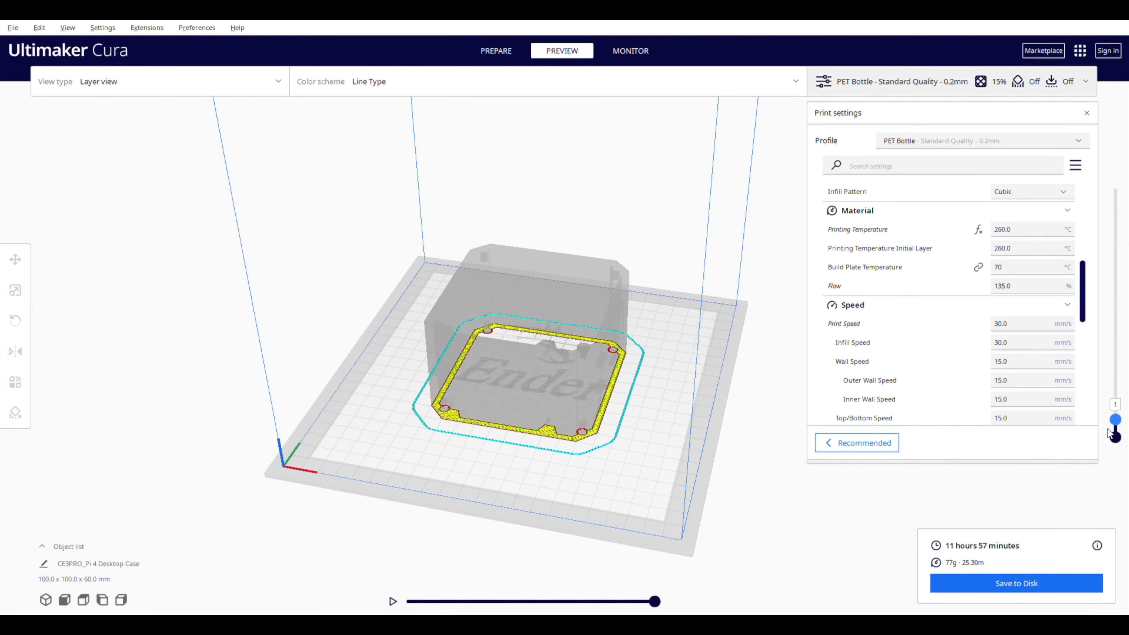
drag(1115, 420, 1116, 207)
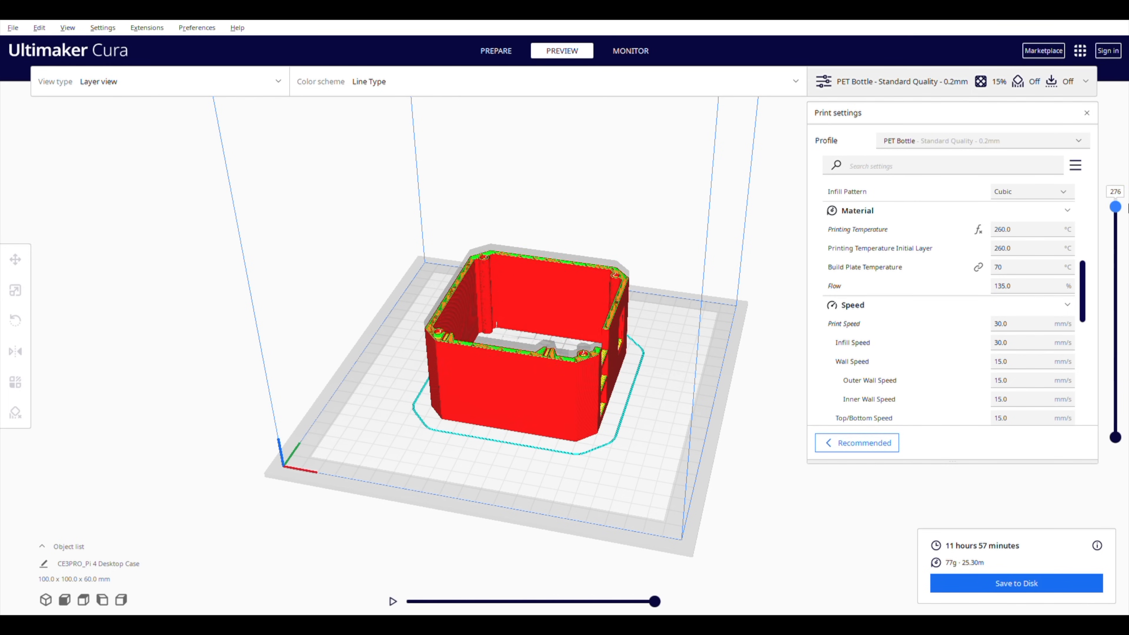